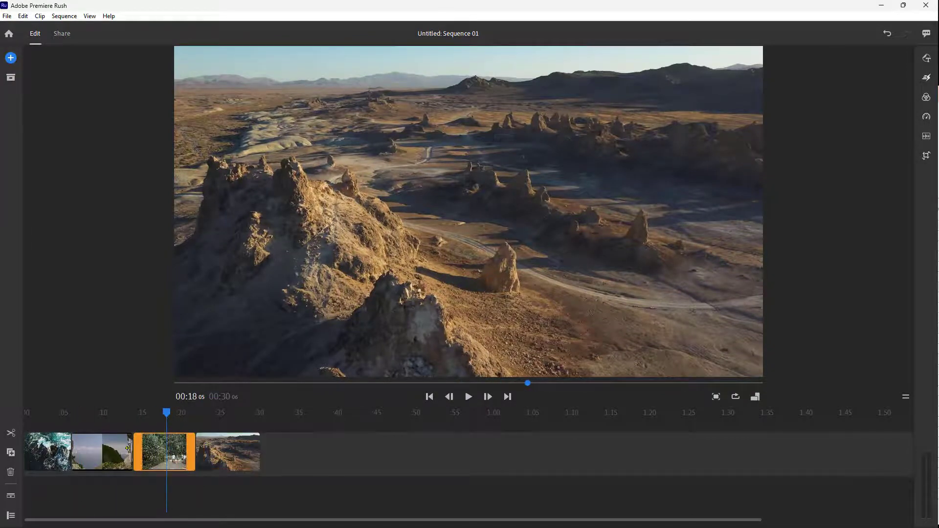
# Delete the second clip so three clips remain and the sequence runs 22 seconds.
pyautogui.click(103, 452)
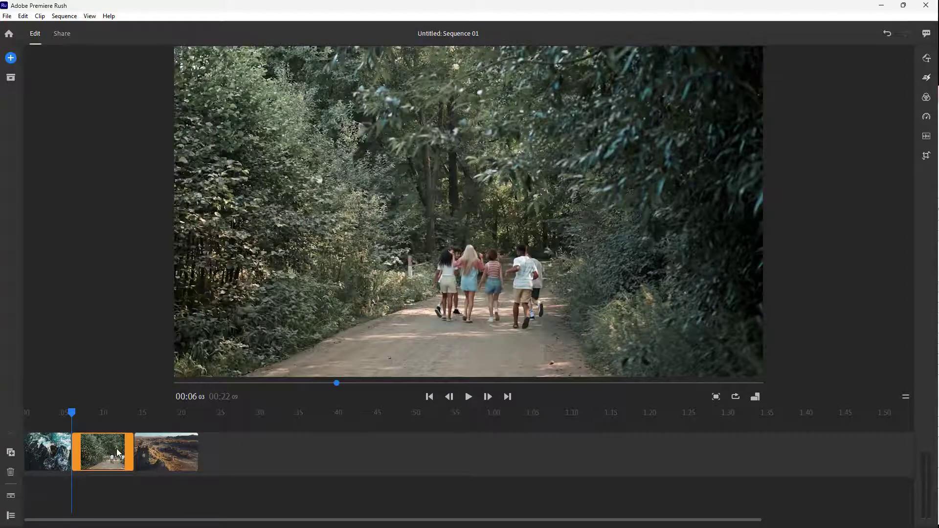